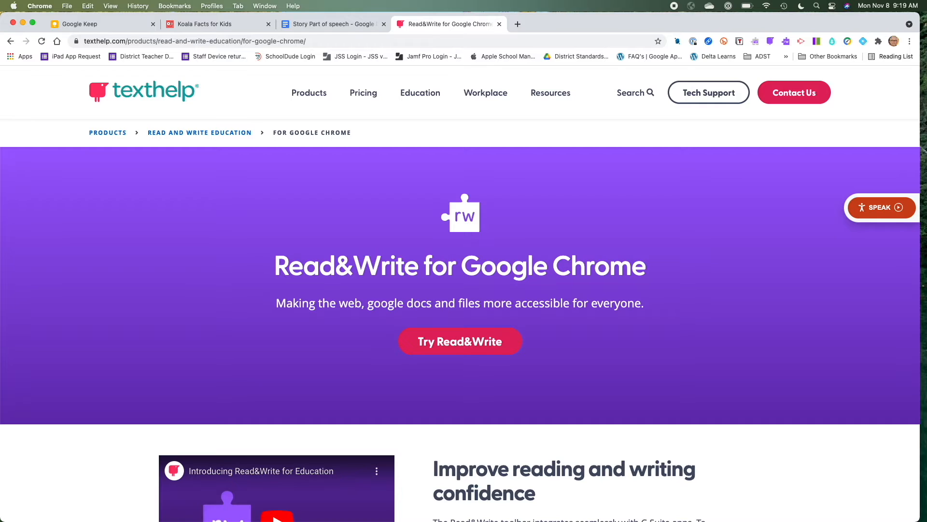
mouse_move(561, 209)
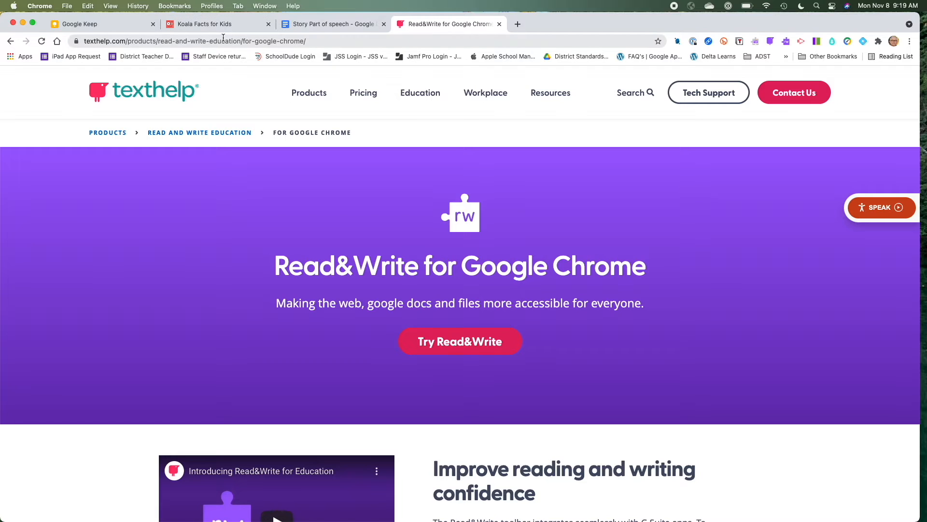
mouse_move(201, 23)
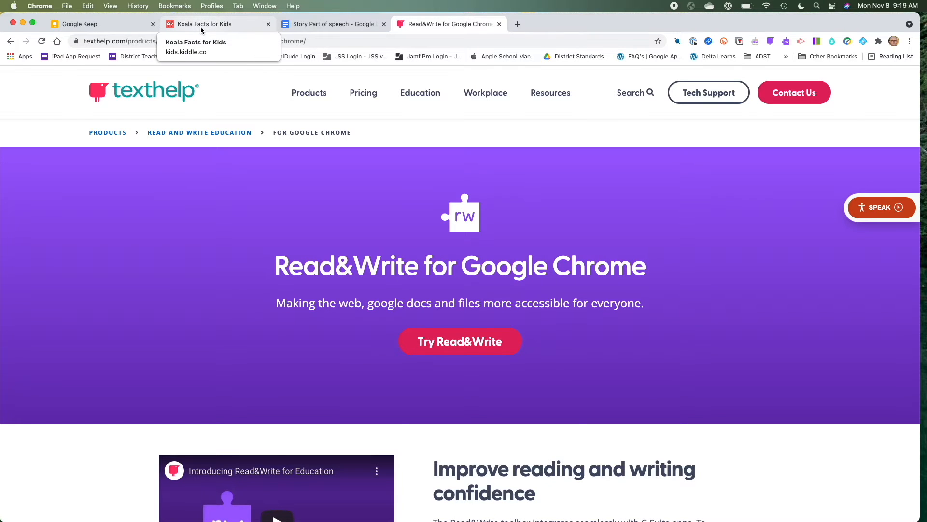
Show the Read&Write toolbar over the Koala Facts for Kids article
left_click(207, 23)
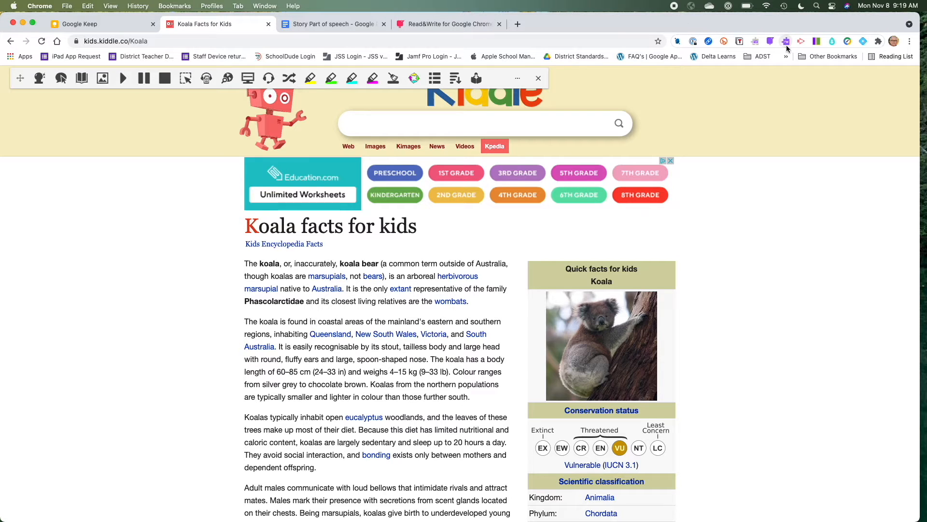
mouse_move(786, 42)
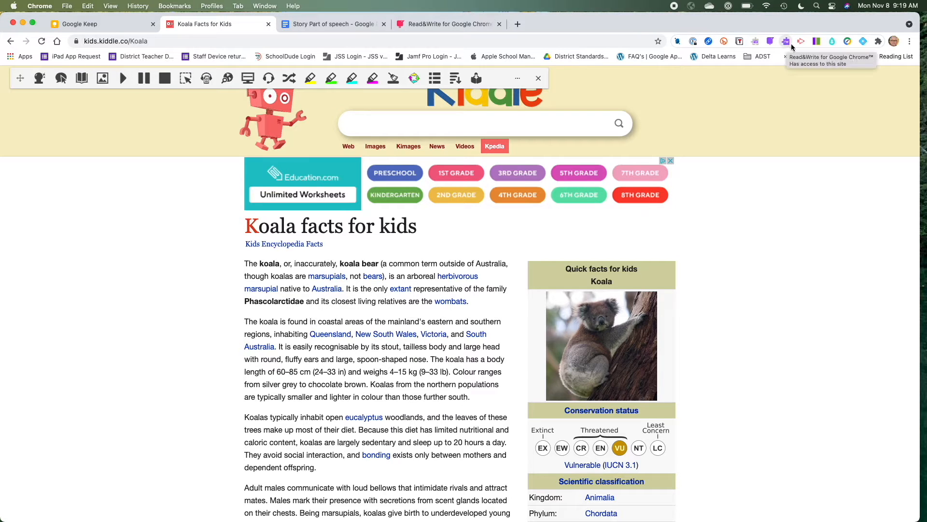
left_click(878, 41)
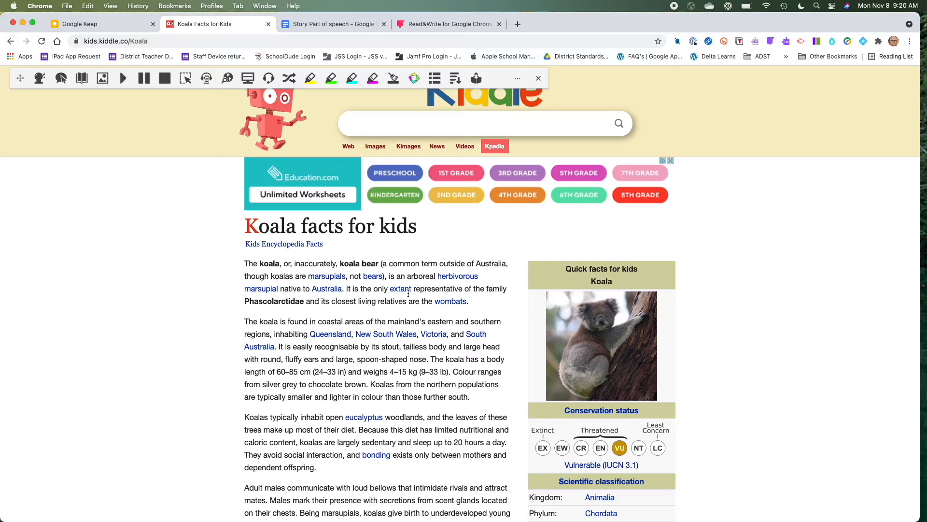
scroll("down", 3)
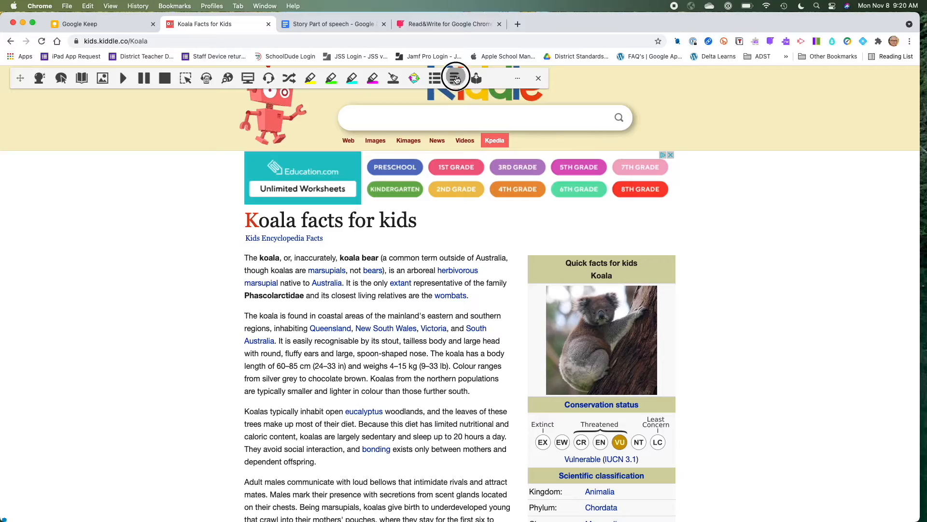
View a Simplify decluttered version of the koala article, then return to the original page
left_click(455, 77)
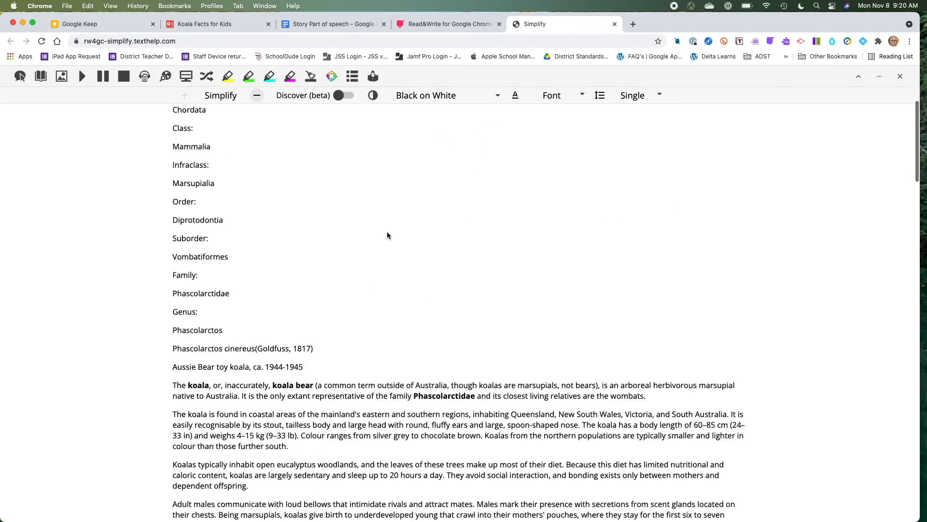
scroll("down", 3)
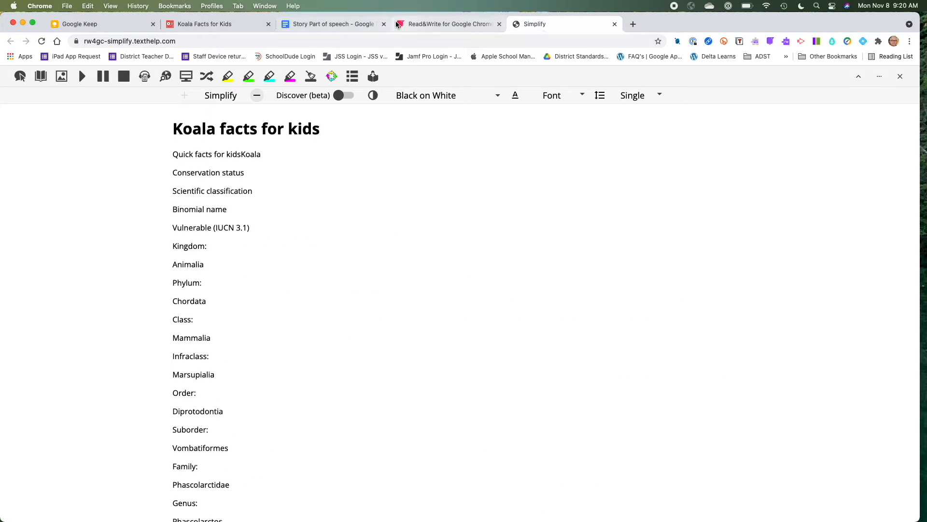
left_click(213, 23)
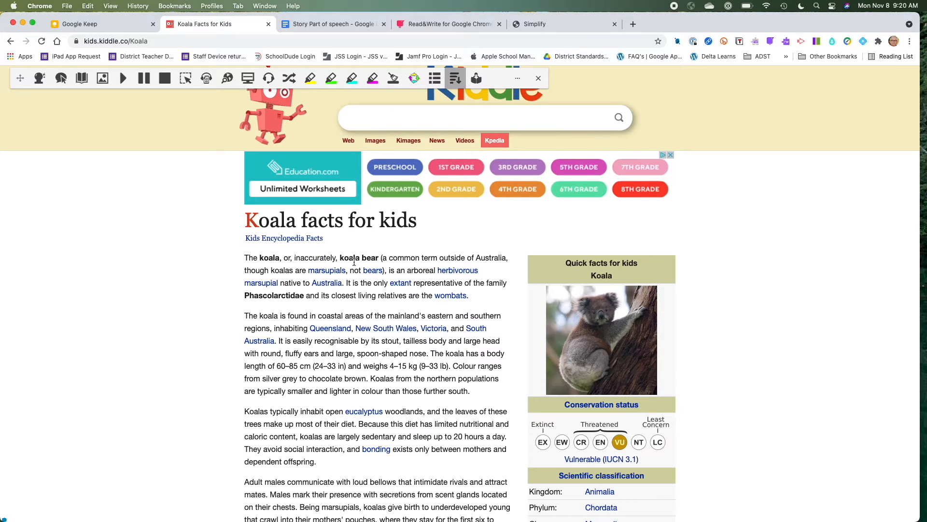
mouse_move(458, 270)
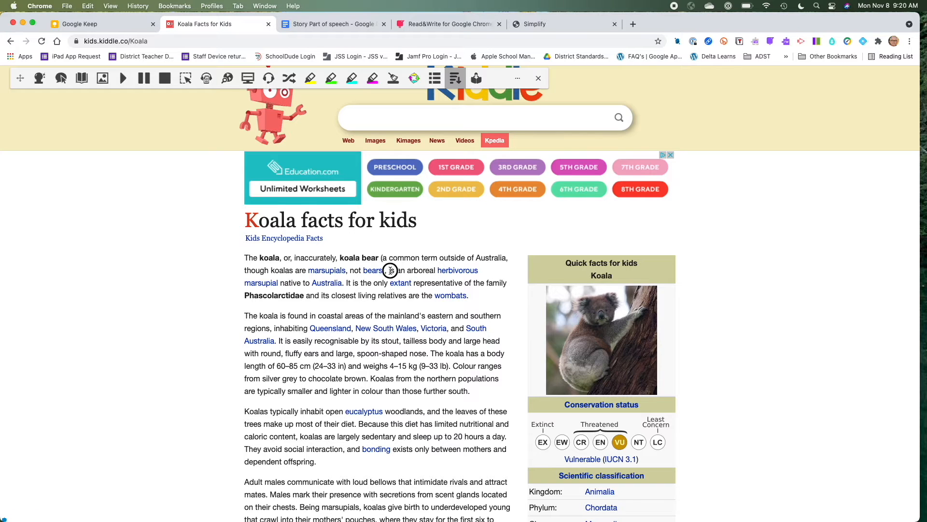
Highlight the arboreal herbivorous and eucalyptus woodlands passages in blue and the coastal areas sentence in pink
left_click_drag(387, 270, 479, 270)
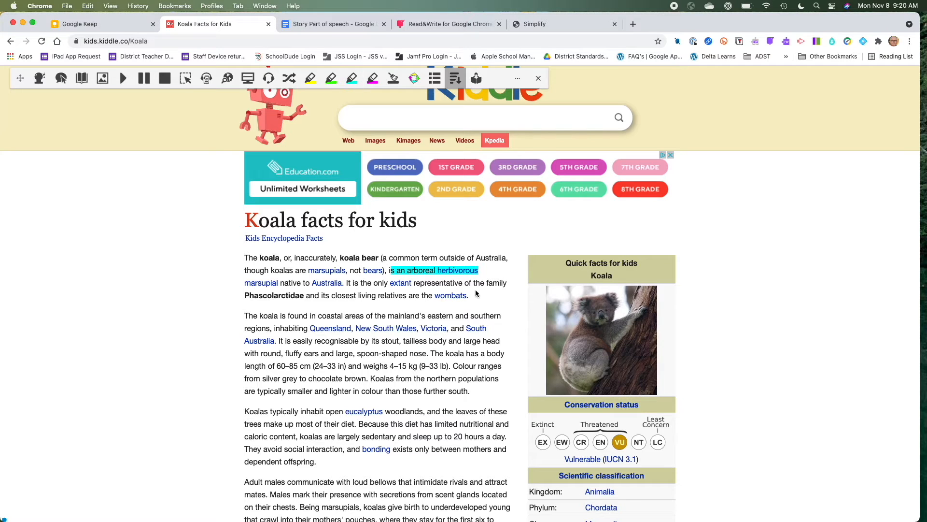
mouse_move(404, 364)
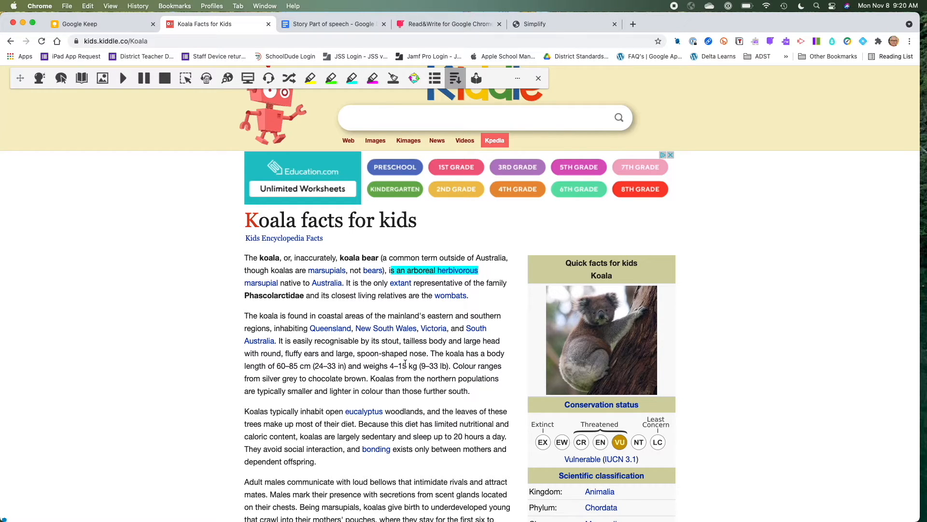
scroll("down", 3)
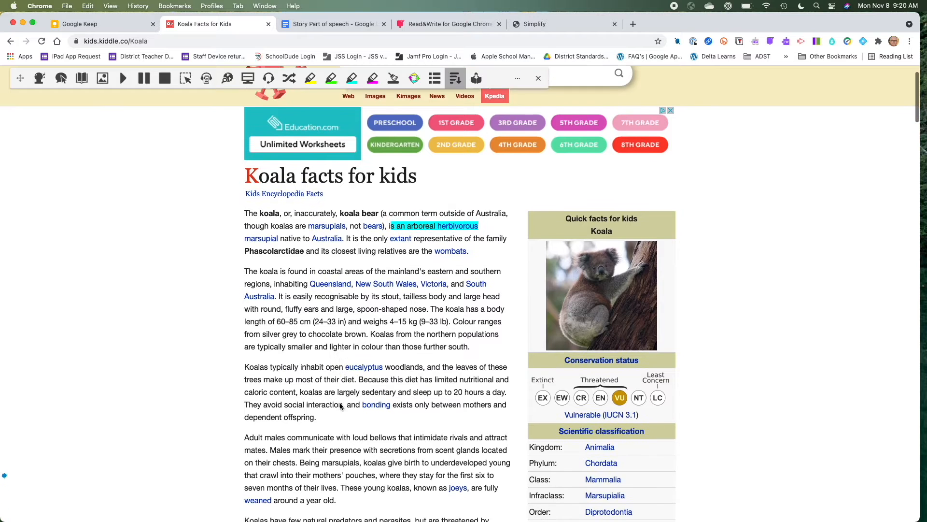
scroll("down", 3)
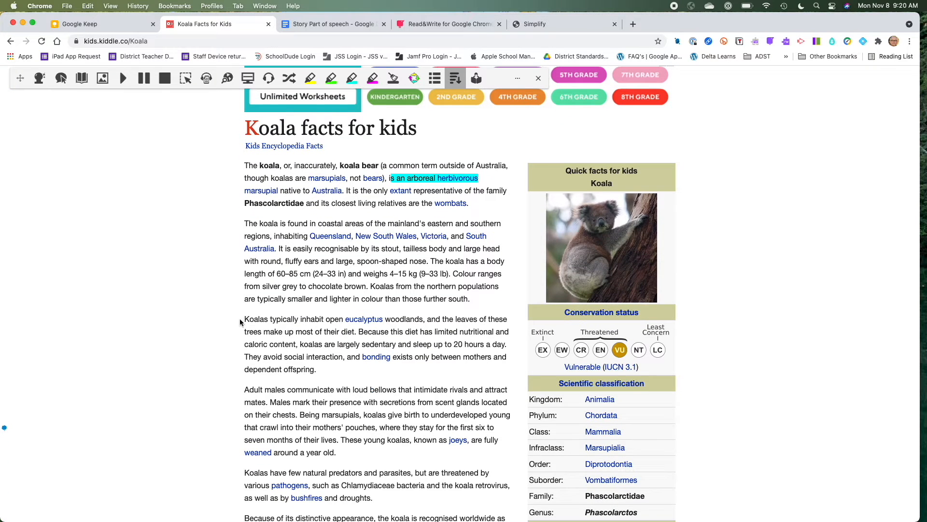
left_click_drag(244, 319, 346, 325)
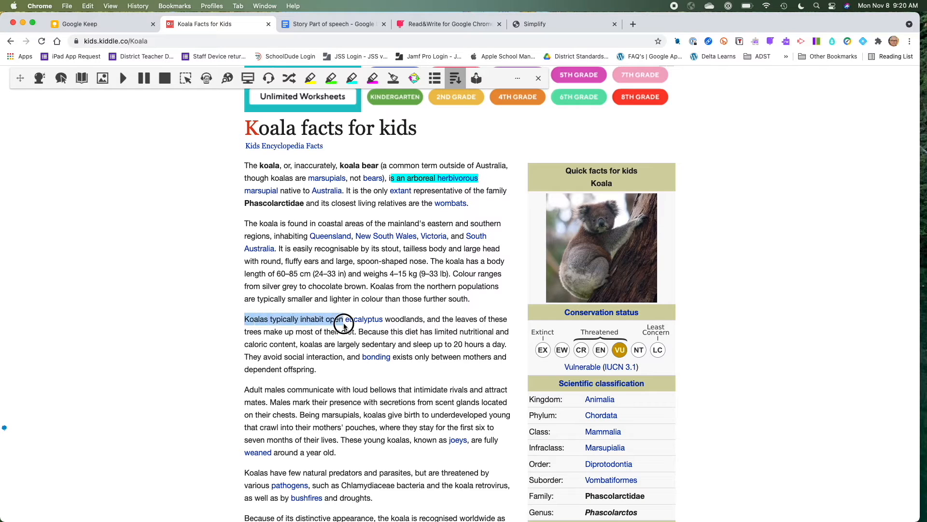
left_click_drag(343, 324, 402, 331)
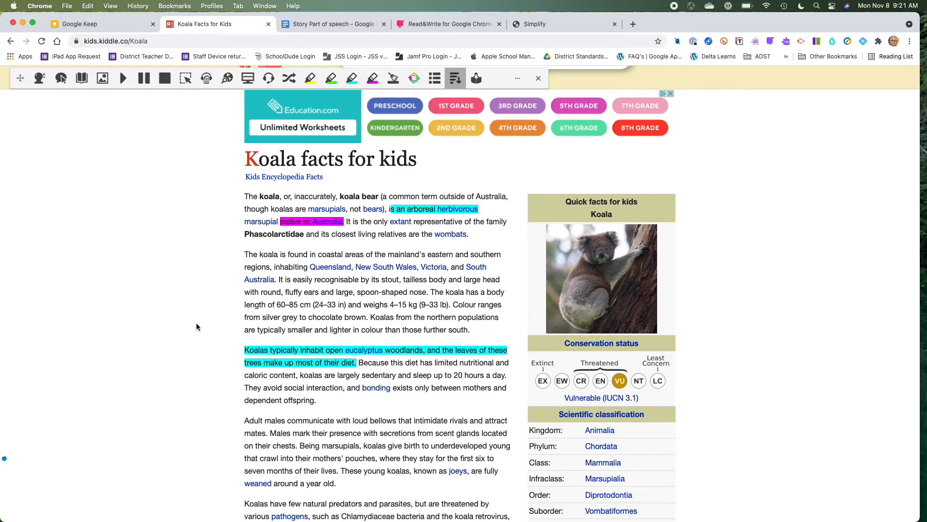
left_click_drag(244, 254, 307, 254)
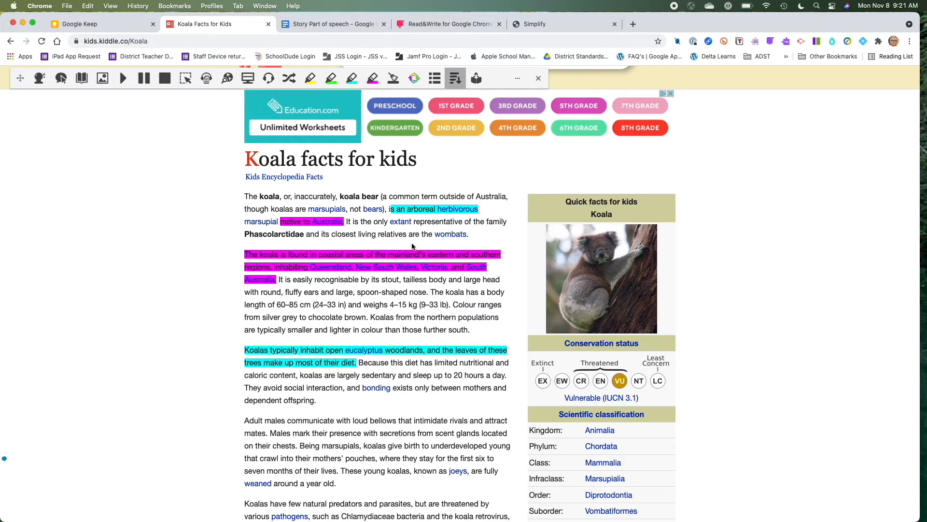
mouse_move(428, 283)
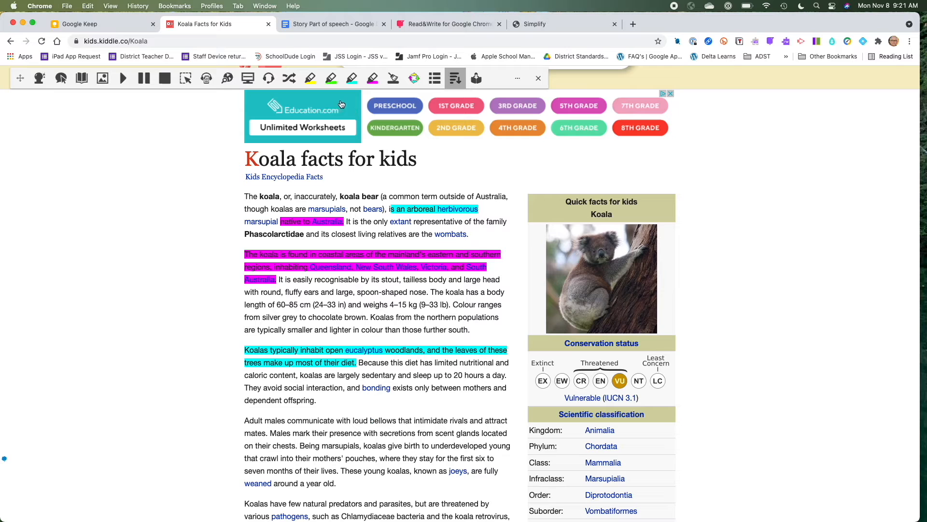
mouse_move(414, 78)
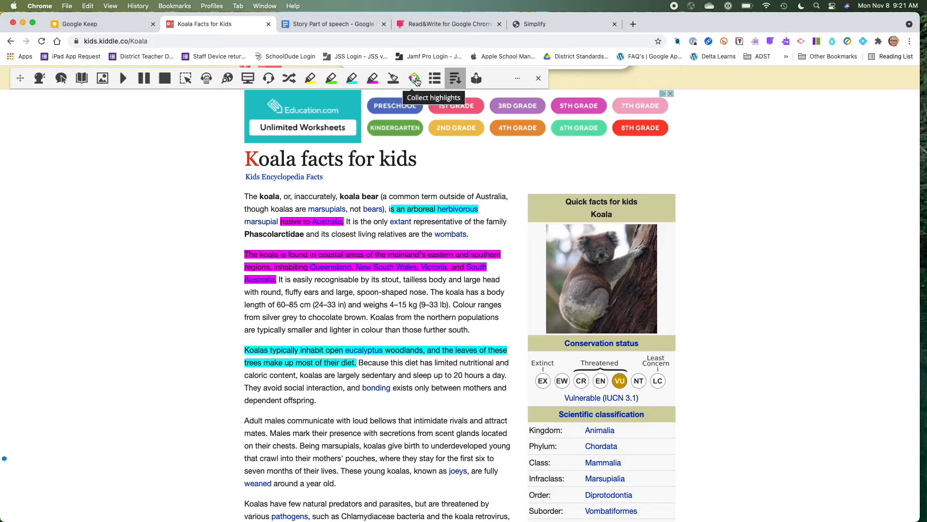
Collect all highlight colours sorted by colour into a new Google Doc, allowing account access
left_click(415, 77)
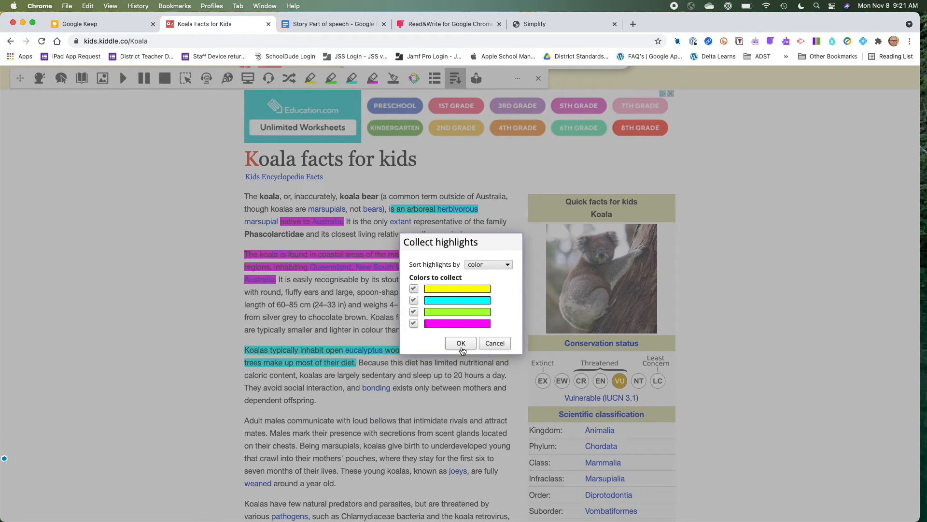
left_click(460, 343)
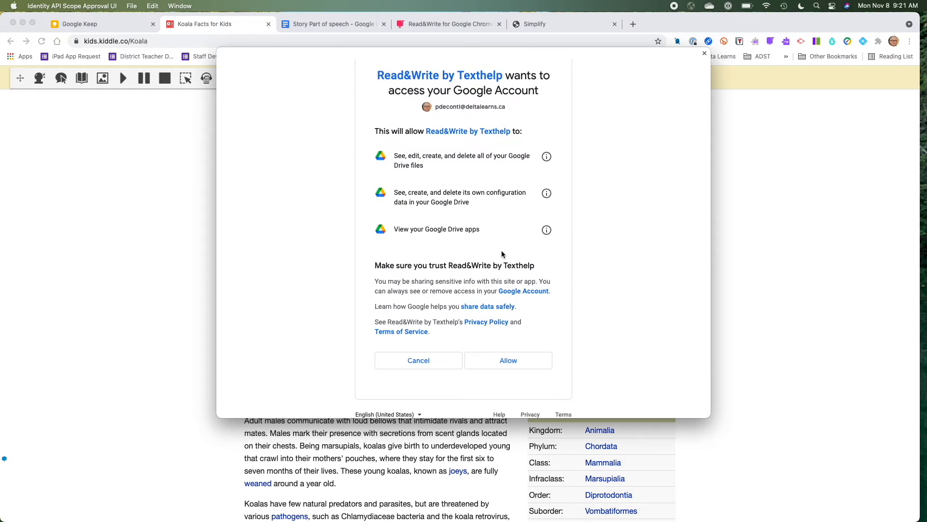
mouse_move(508, 360)
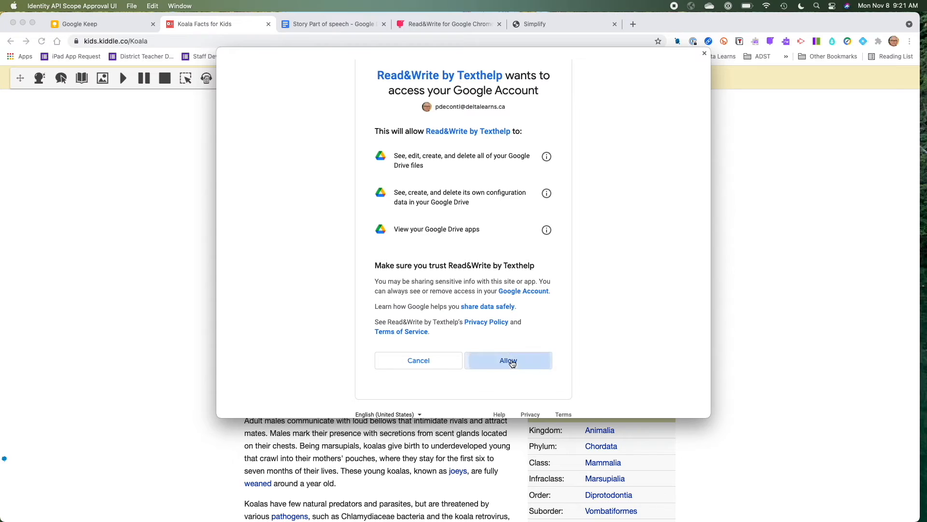
left_click(508, 360)
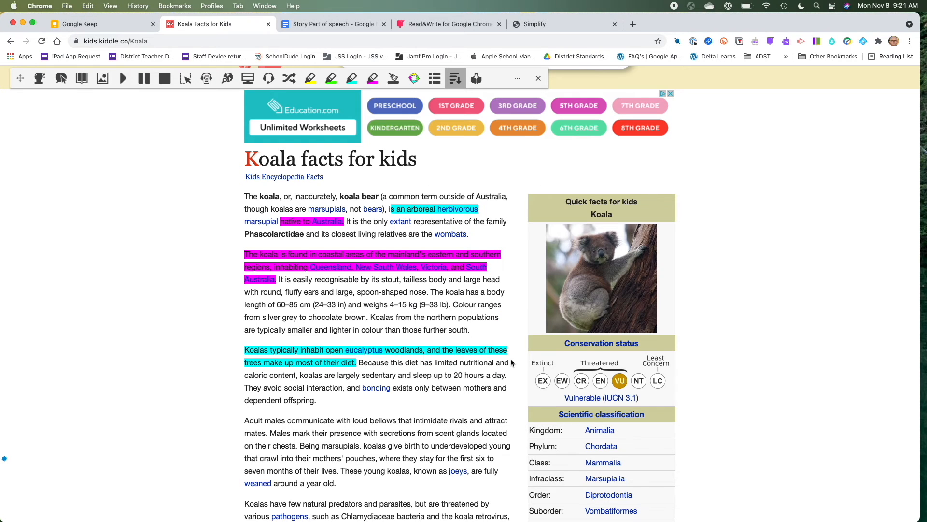
left_click(333, 23)
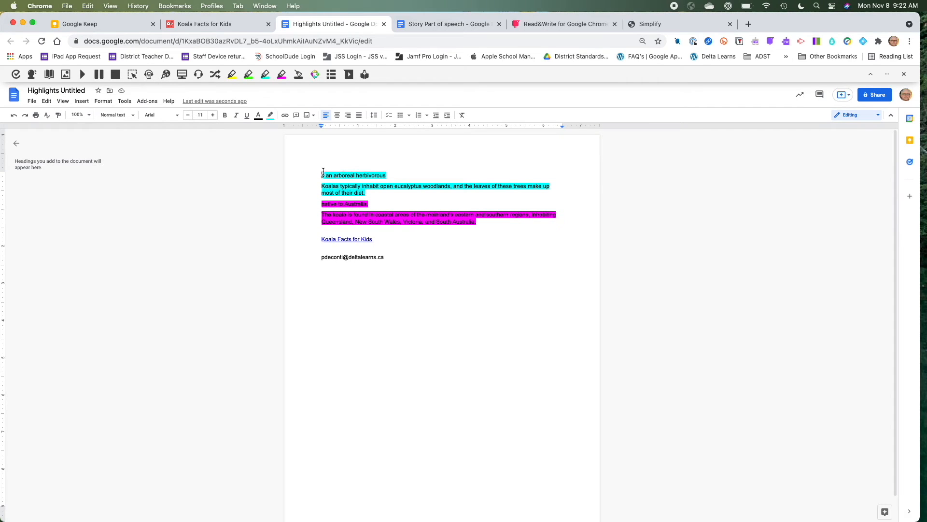
Add a 'Diet' heading on a new line above the blue highlight group
key("enter")
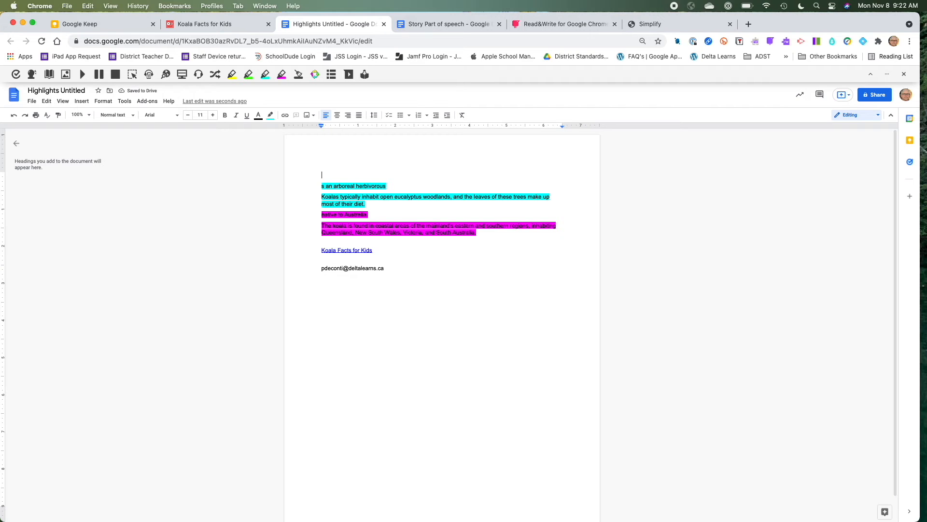
type("Diet")
type("Habitat")
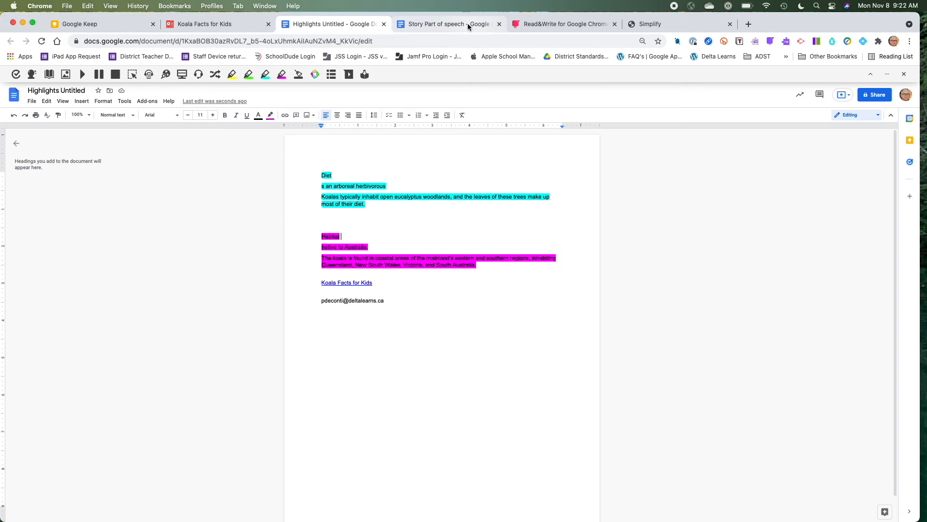
Collect the Story Part of speech document's highlights into a new highlights document
left_click(447, 23)
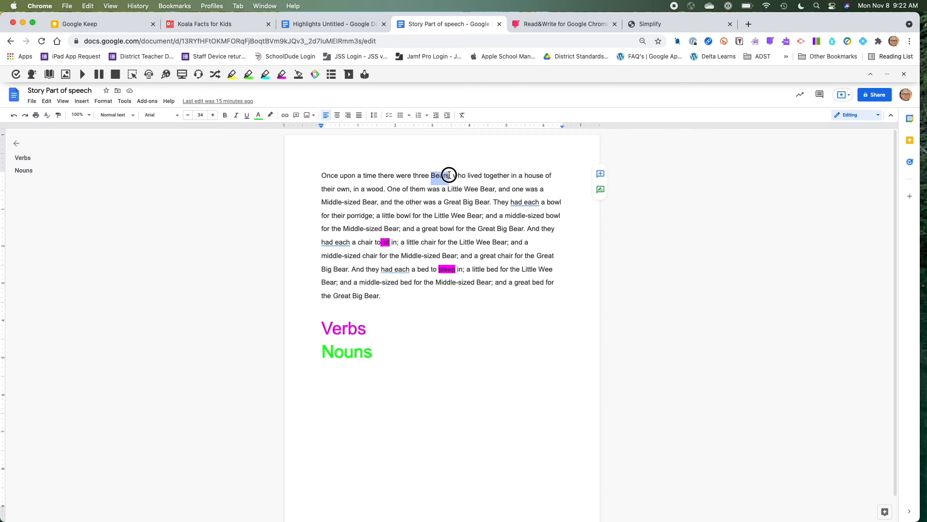
left_click(248, 75)
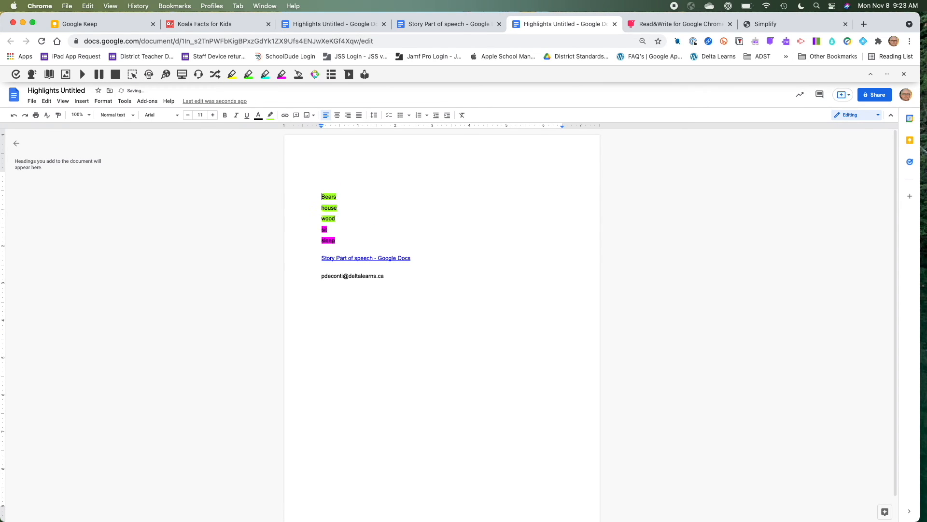
Add a 'Nouns' heading above the green word group
type("Noi")
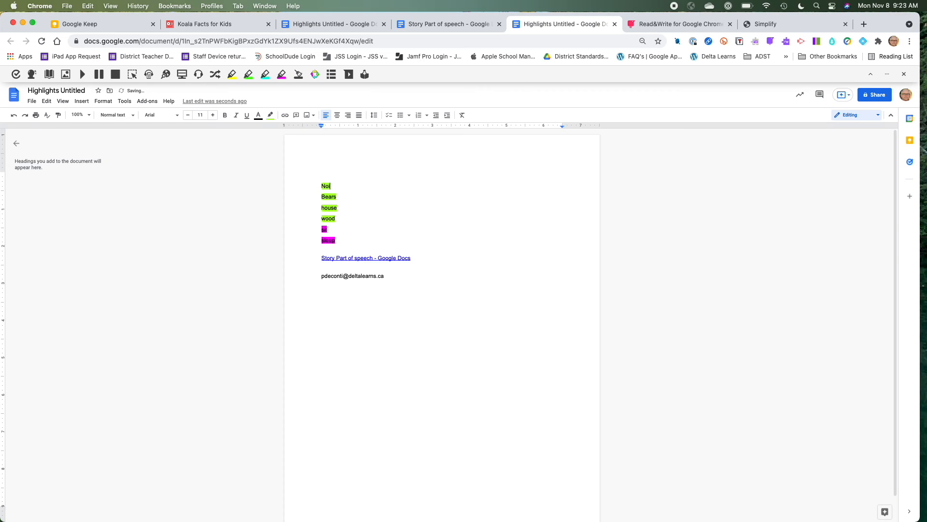
type("uns")
type("Verbs")
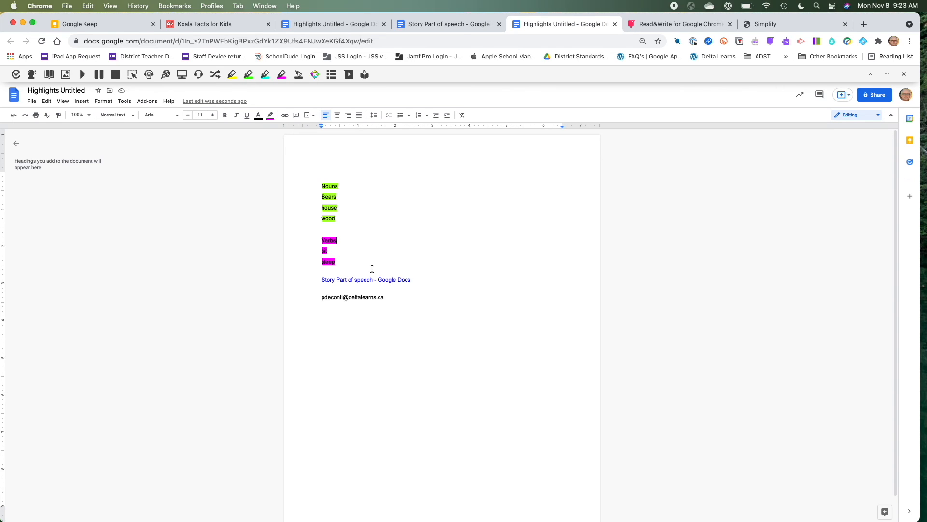
left_click(332, 25)
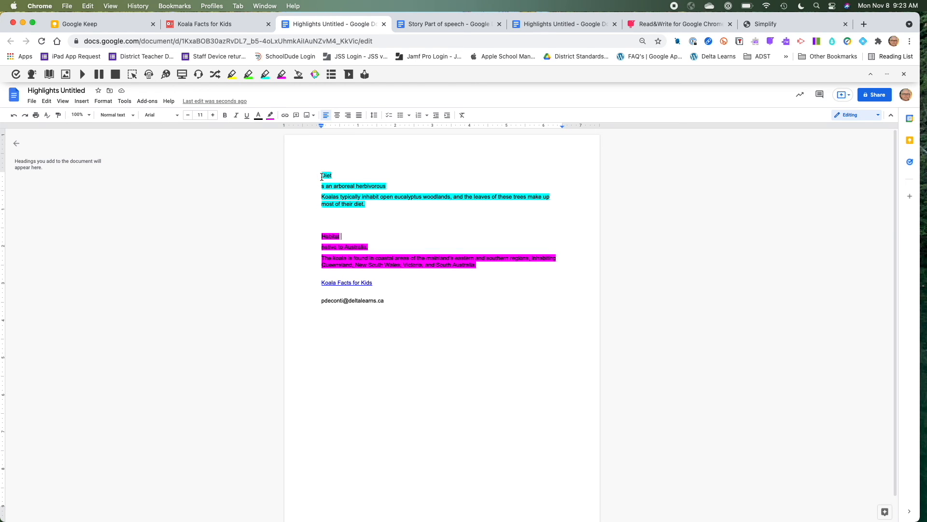
Return via the koala web page tab to the first Highlights Untitled document
left_click(210, 24)
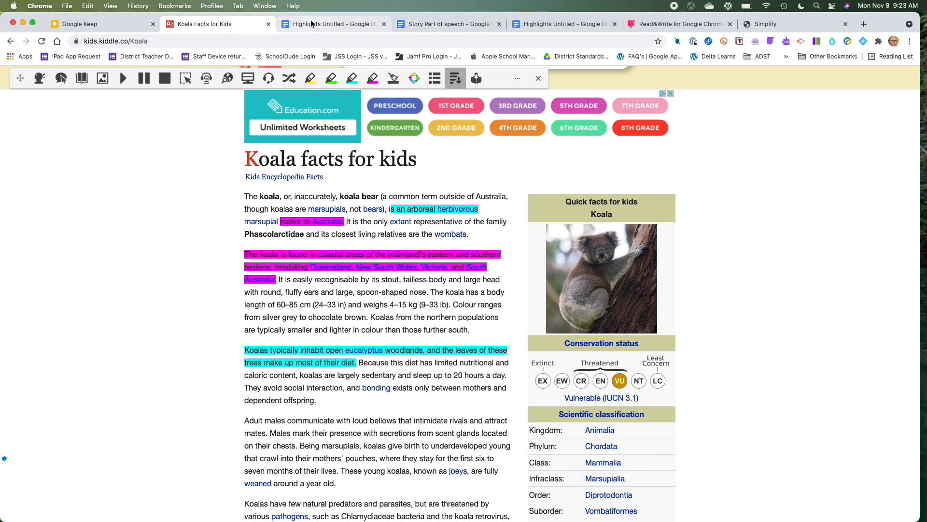
left_click(331, 23)
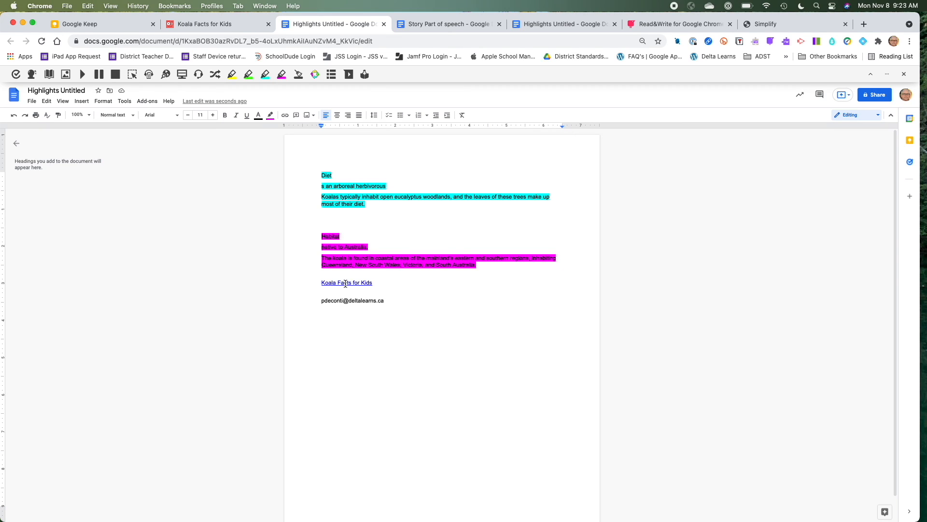
mouse_move(428, 80)
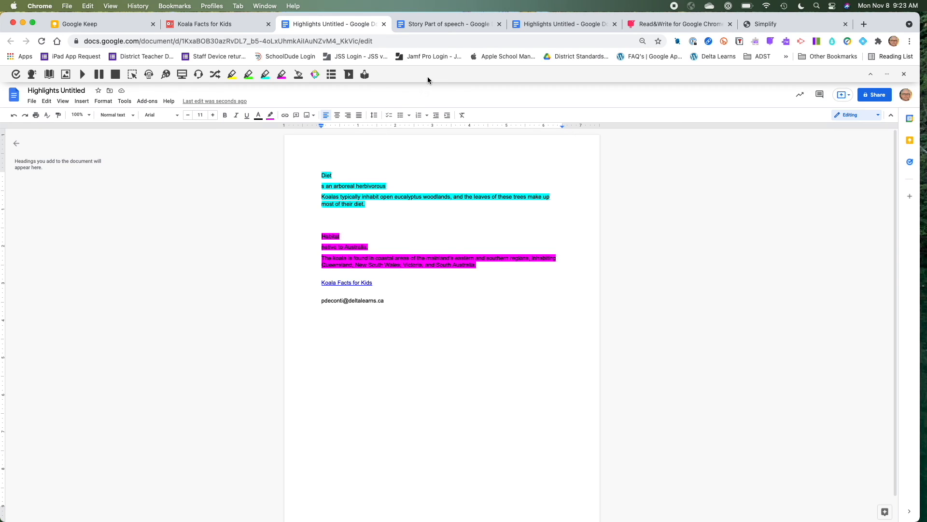
mouse_move(178, 86)
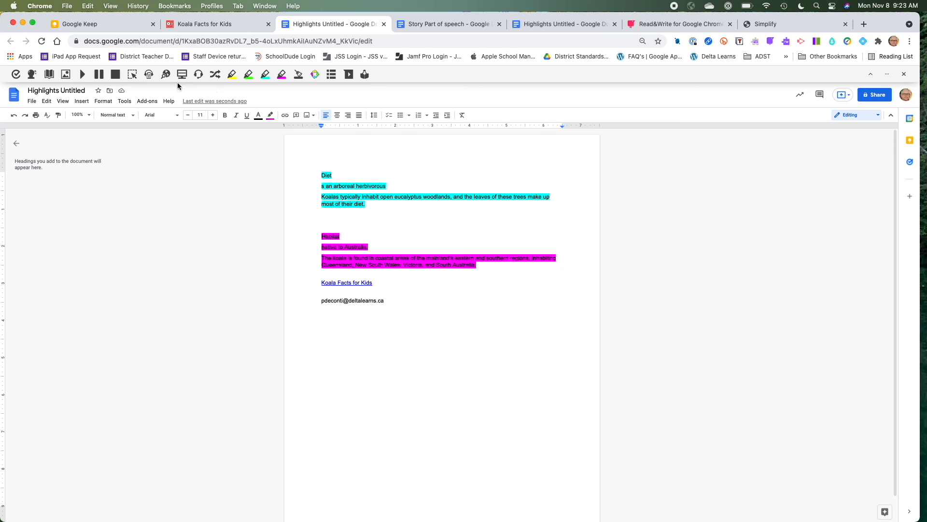